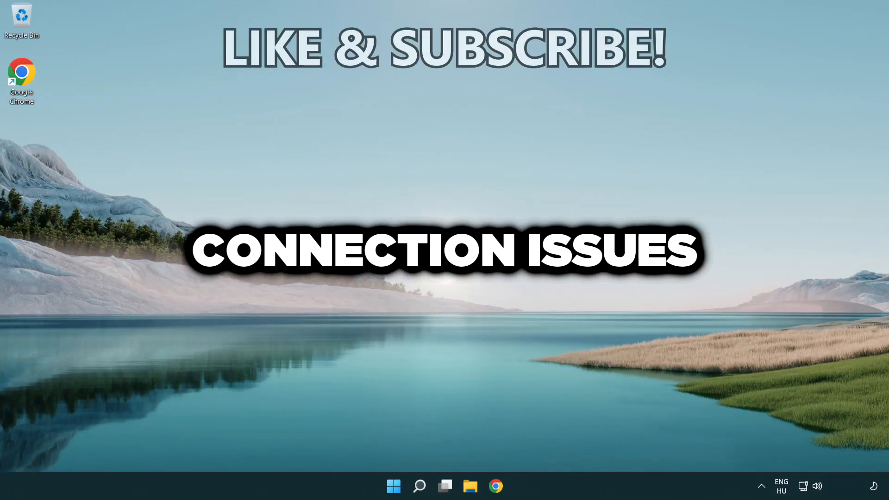
Step: Search for 'cmd' and run Command Prompt as administrator
left_click(419, 485)
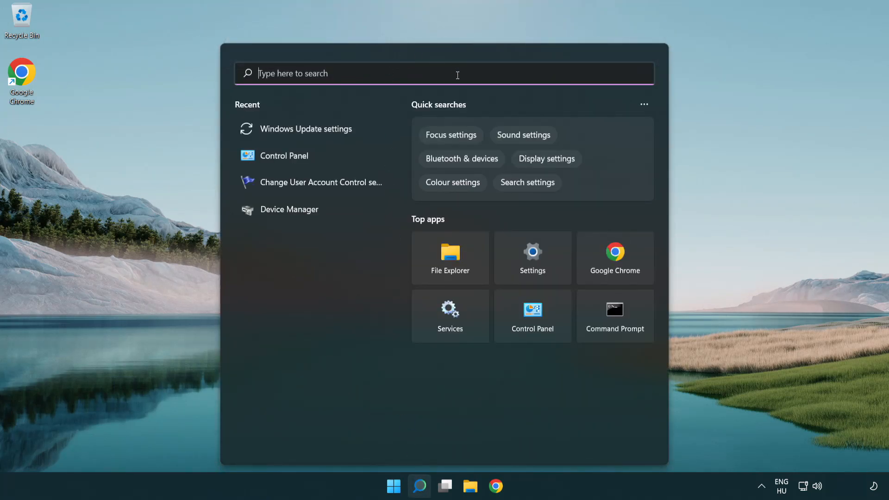
type("cmd")
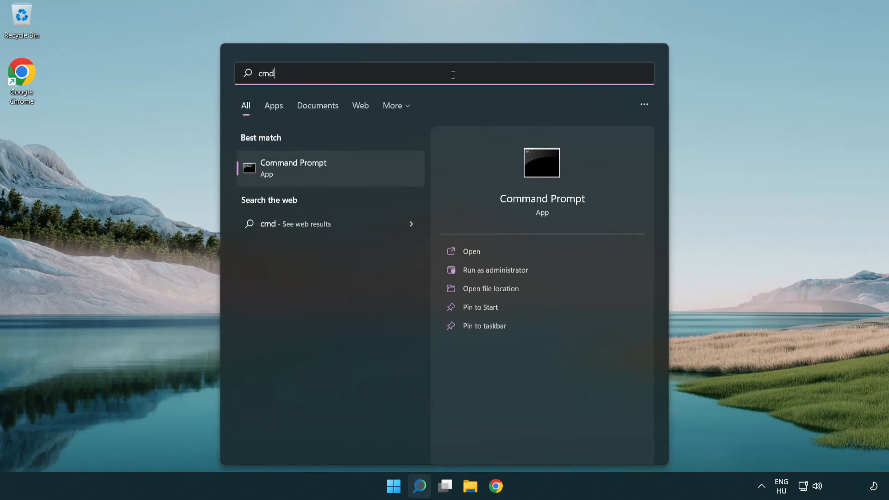
mouse_move(363, 169)
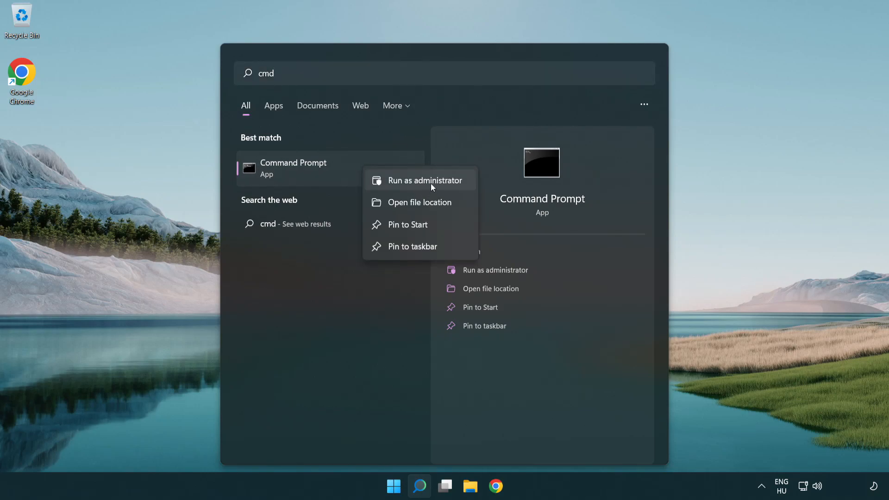
left_click(431, 187)
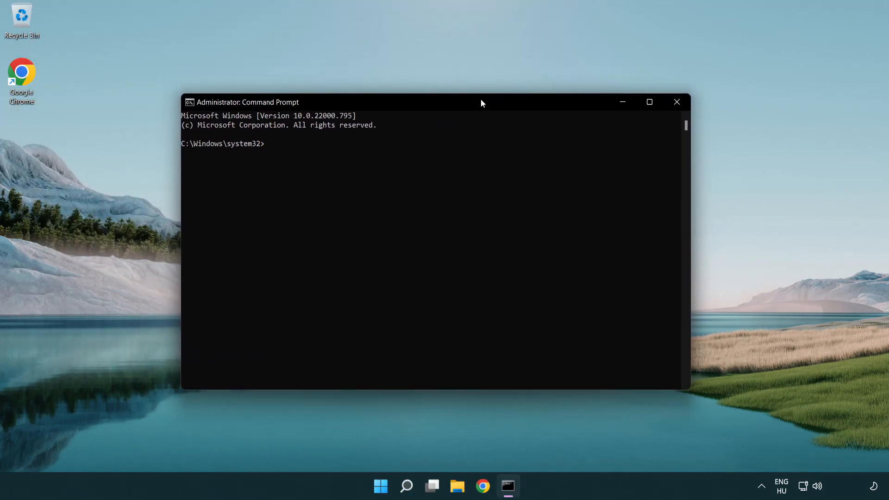
Step: Run 'ipconfig /flushdns' and 'netsh winsock reset', then type 'exit' at the prompt
type("i")
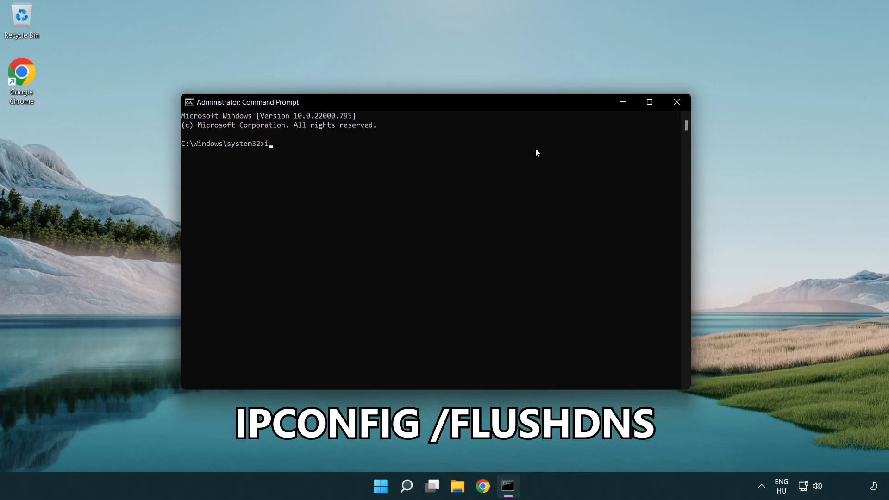
type("pconfig")
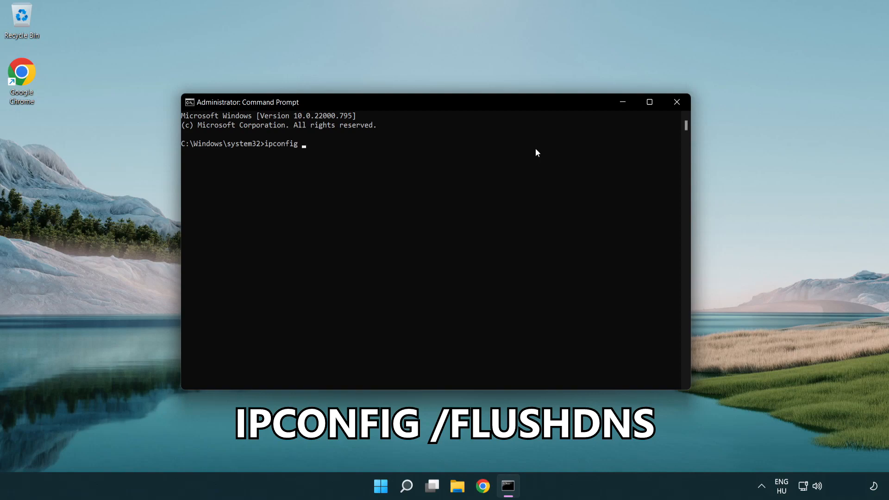
type("/fl")
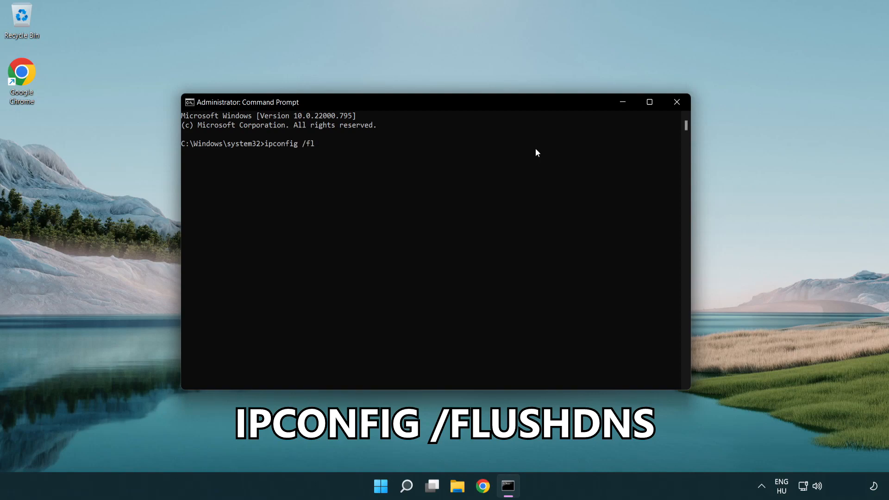
type("ushdns")
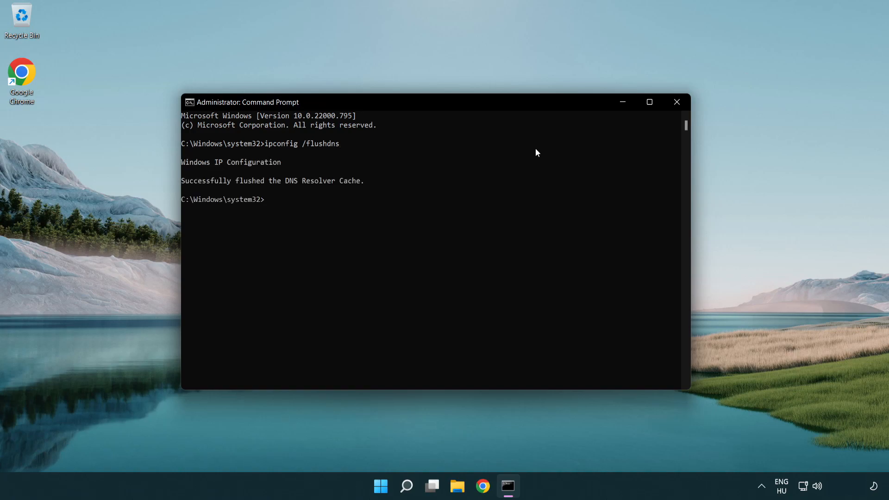
type("netsh winsock reset")
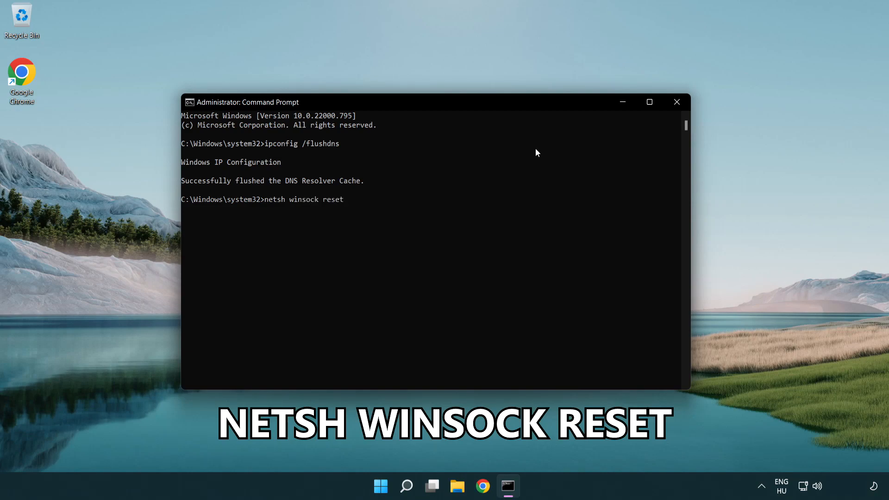
key("Return")
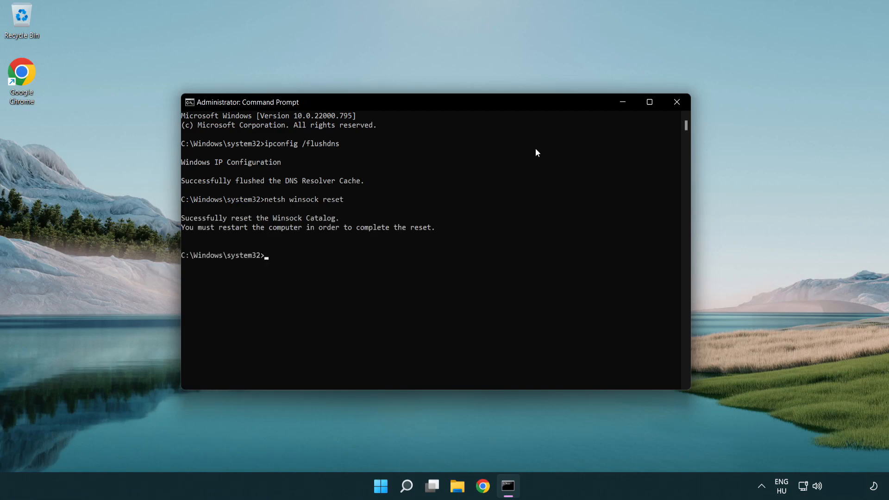
type("exit")
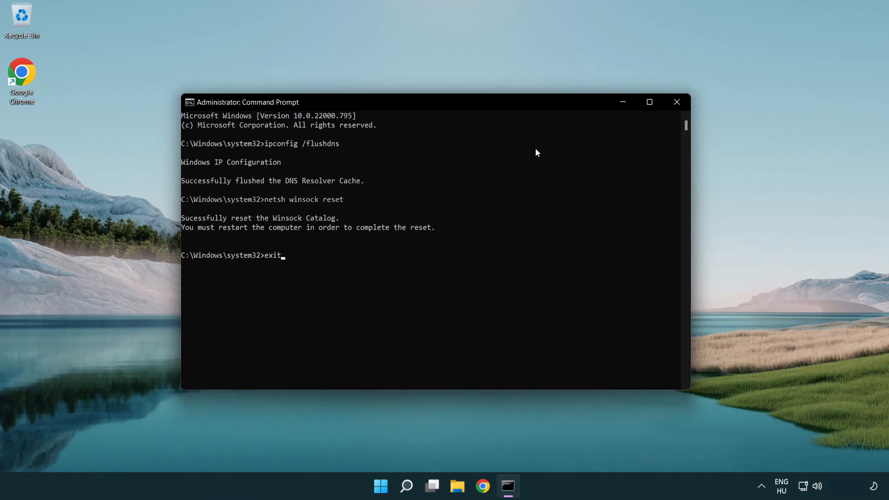
Step: Close the admin Command Prompt and open Network & internet settings from the tray
key("Return")
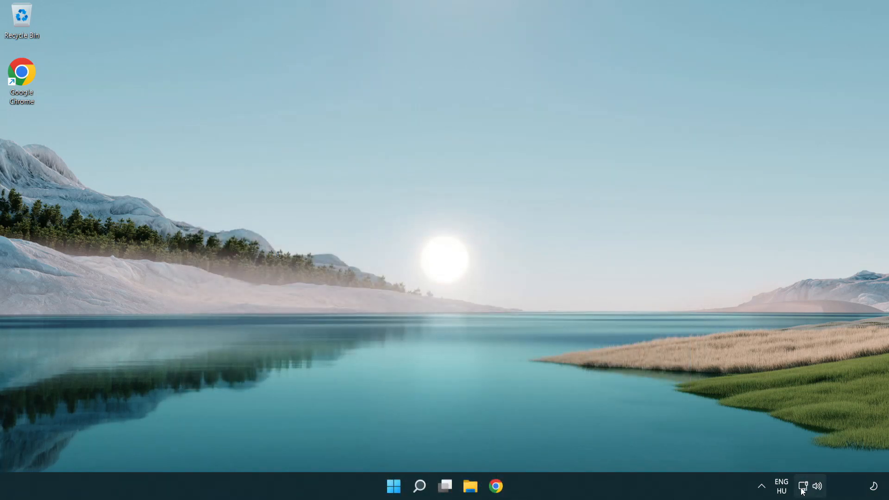
mouse_move(804, 486)
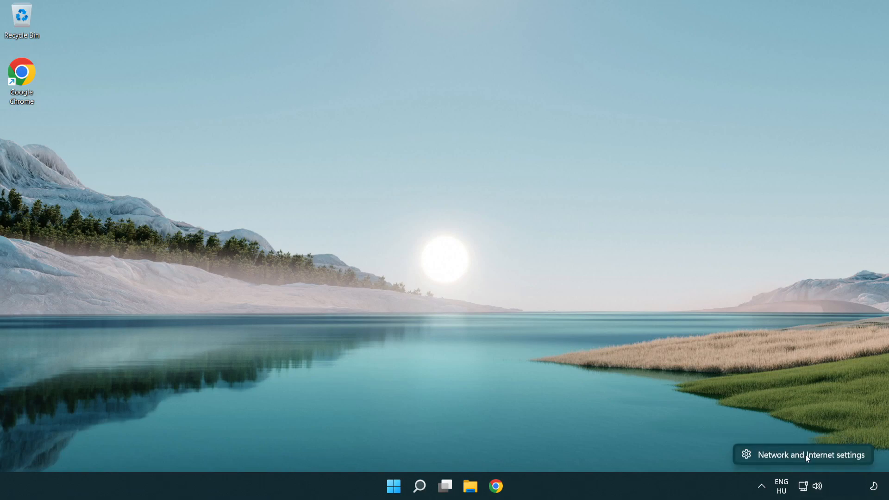
left_click(811, 454)
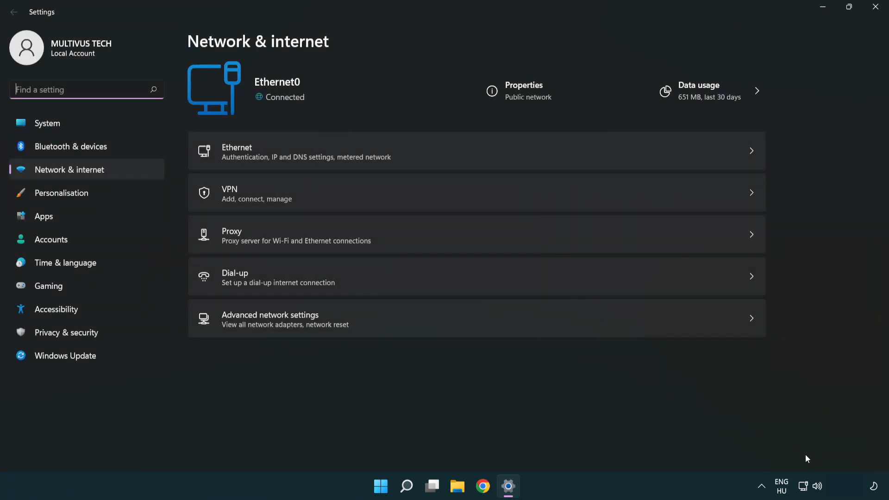
mouse_move(478, 329)
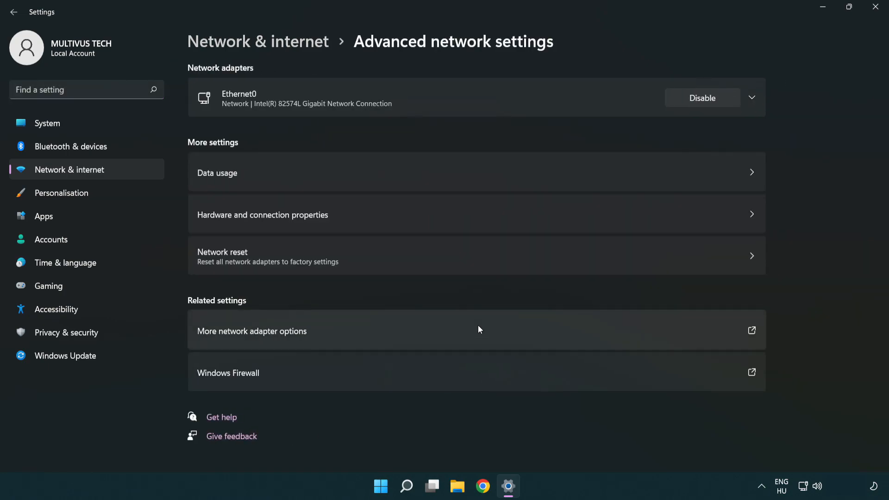
mouse_move(210, 338)
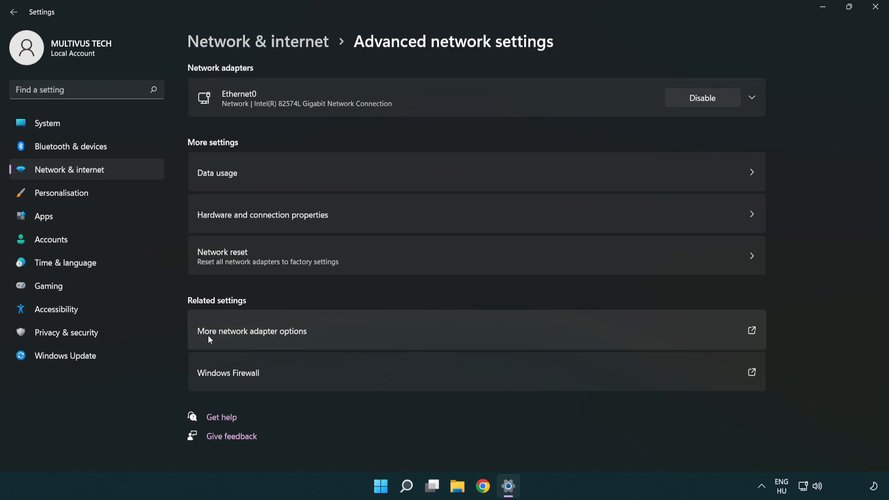
mouse_move(273, 338)
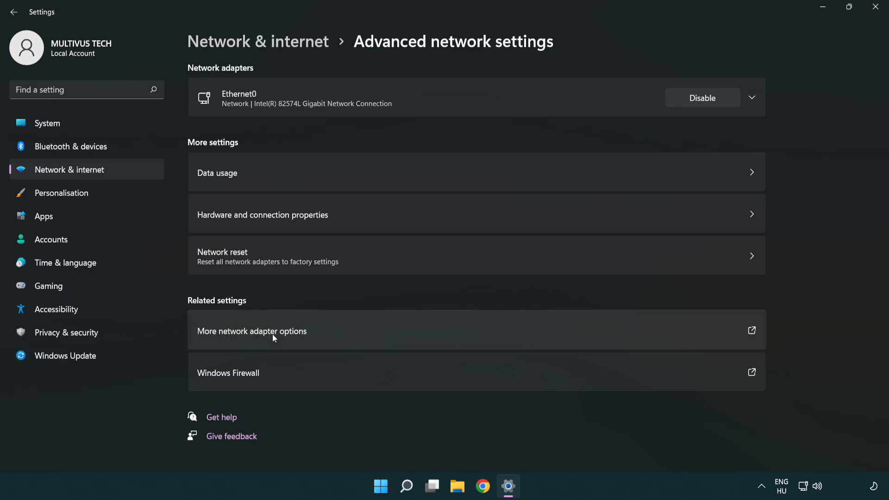
Step: Open More network adapter options from Advanced network settings to list Ethernet0
left_click(251, 331)
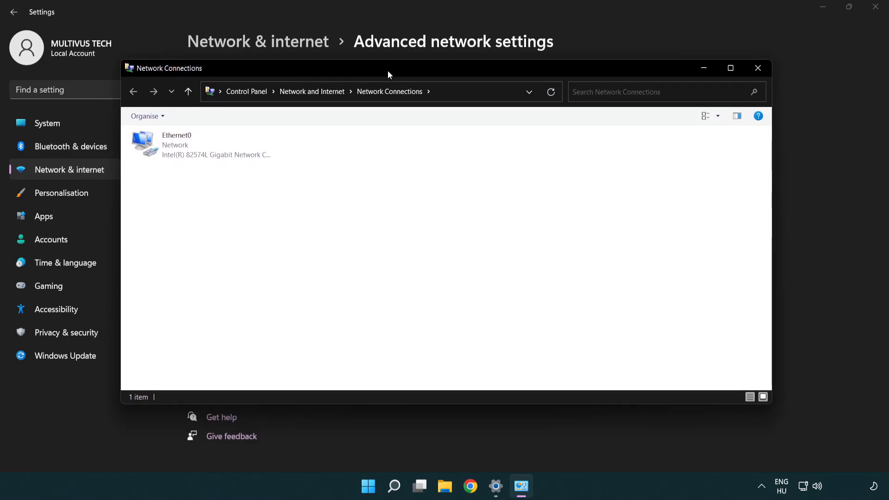
Step: Open the Ethernet0 adapter's Properties from its context menu
left_click(201, 145)
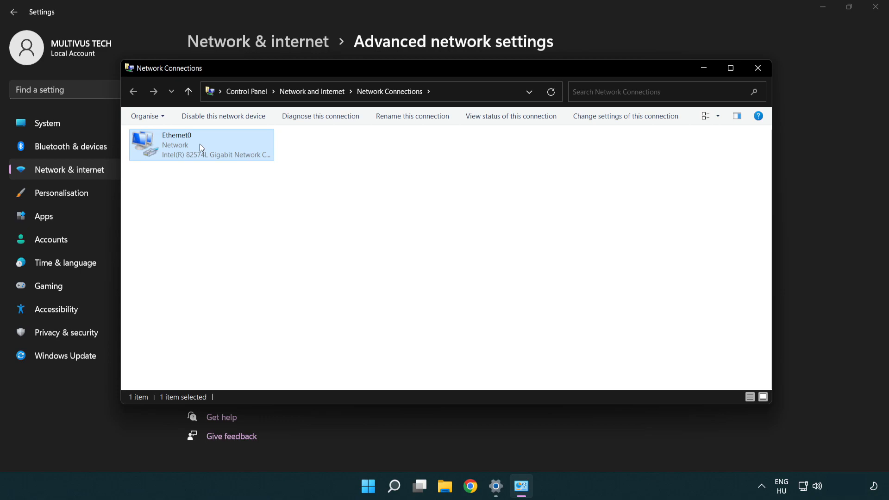
right_click(201, 145)
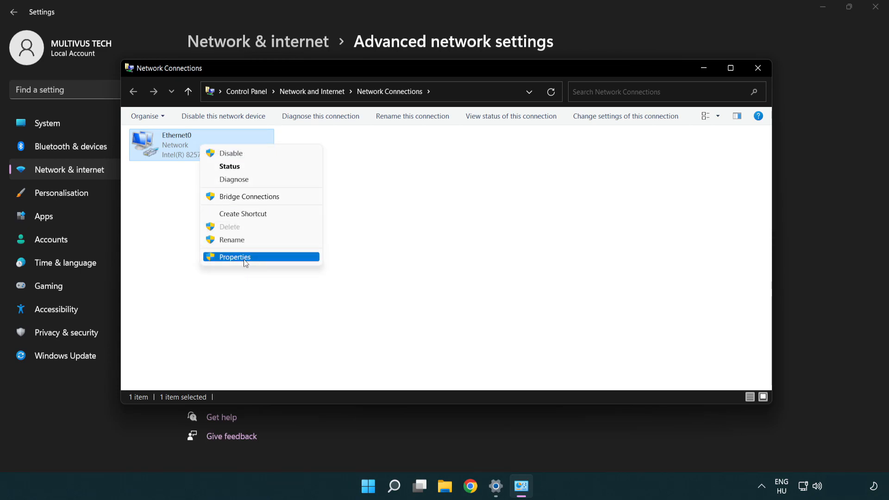
left_click(235, 257)
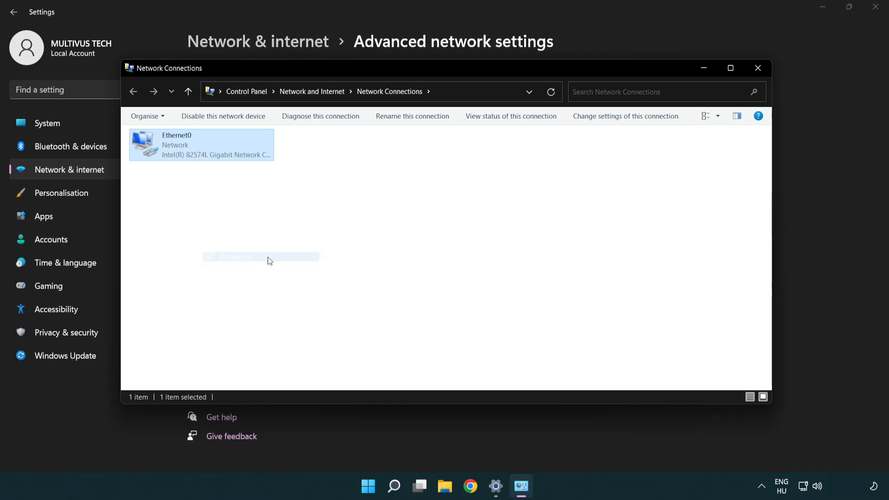
Step: Center the Ethernet0 Properties dialog and open Internet Protocol Version 4 (TCP/IPv4) Properties
double_click(200, 144)
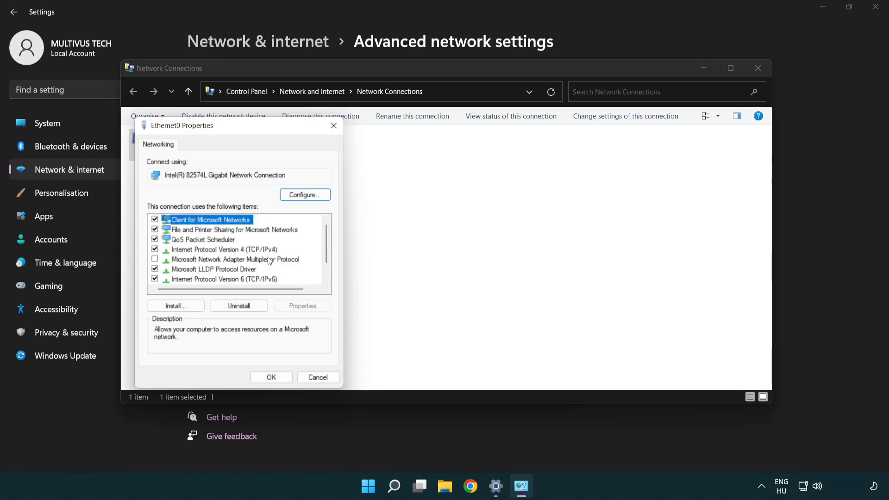
left_click_drag(181, 125, 389, 114)
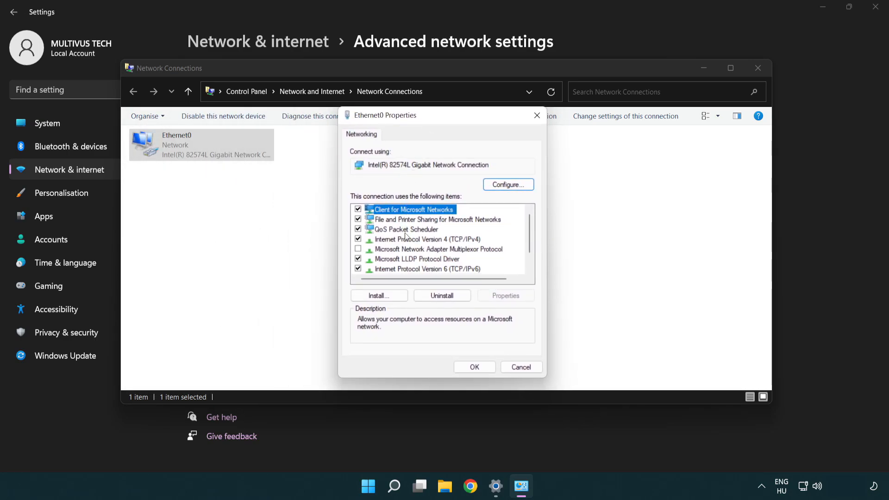
left_click(427, 238)
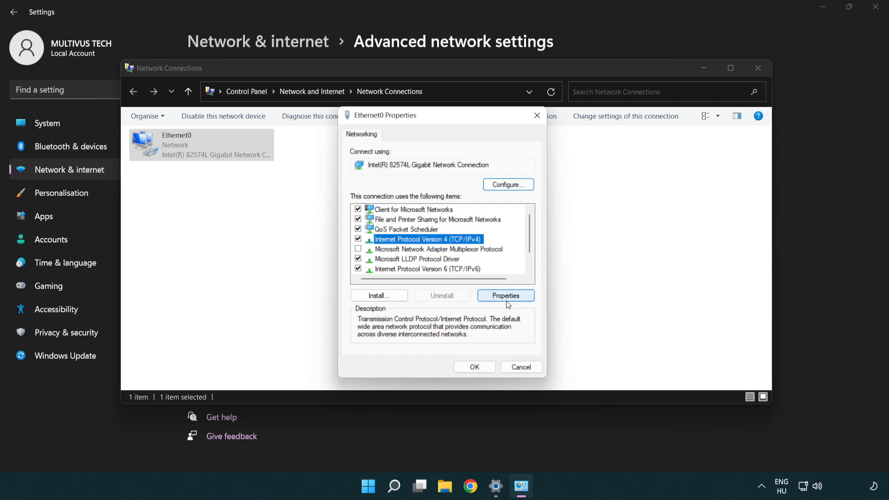
left_click(504, 295)
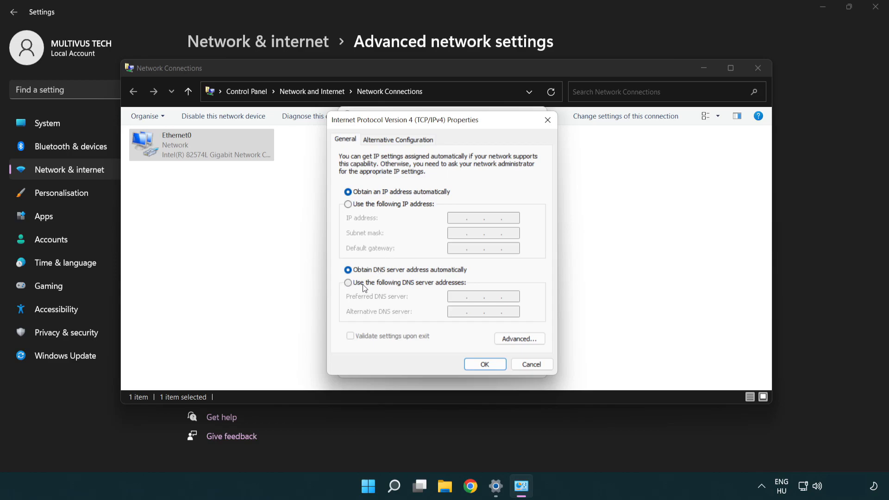
Step: Use manual DNS servers: preferred 8.8.8.8, alternate 8.8.4.4
left_click(348, 282)
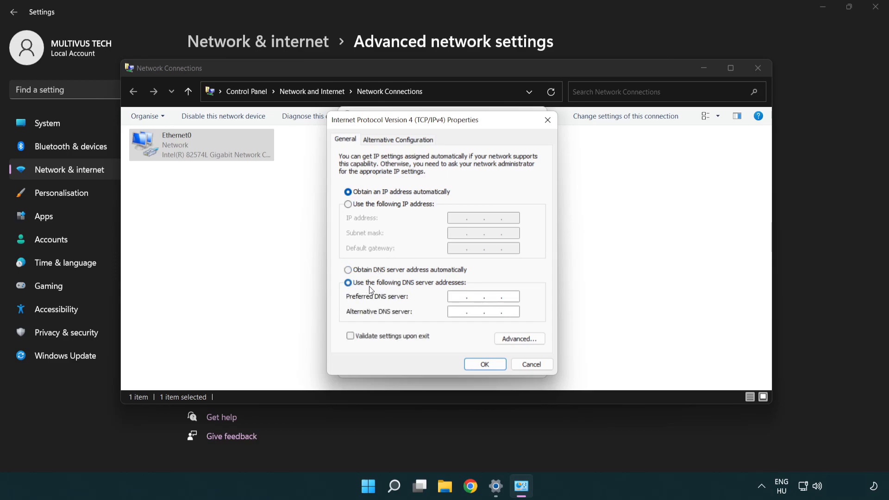
type("8.8.8.")
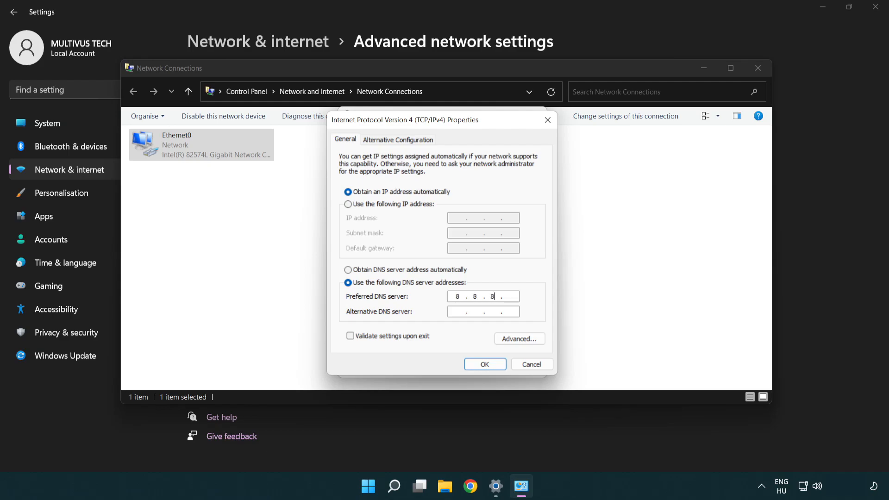
type("8")
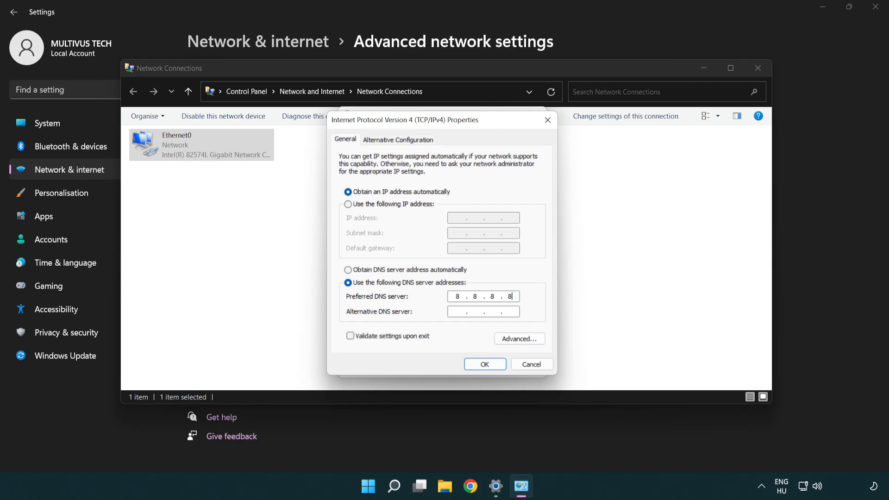
left_click(483, 311)
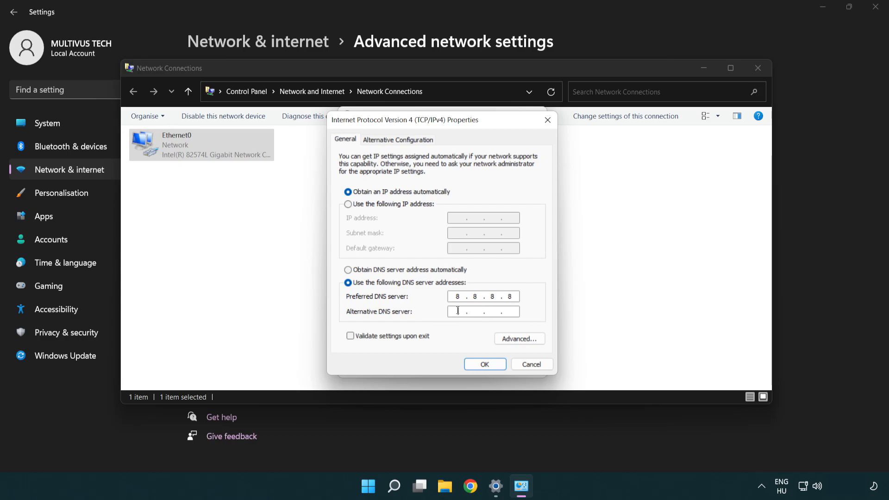
mouse_move(432, 316)
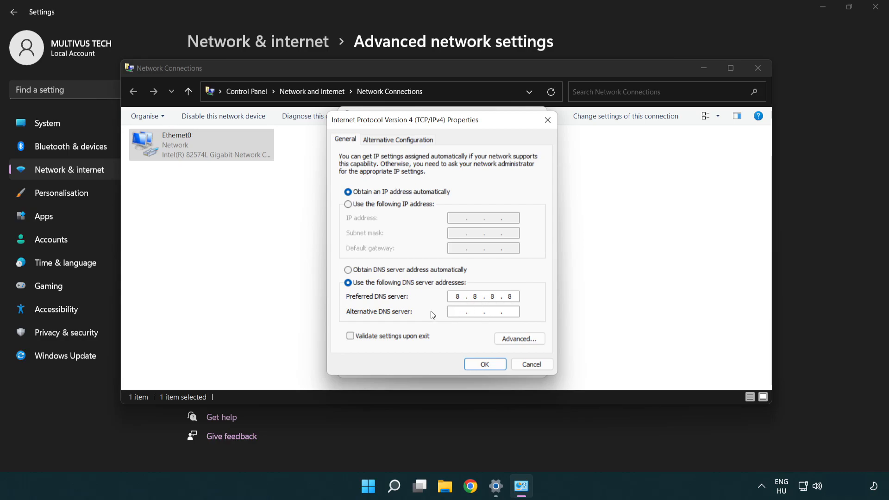
type("8.8..")
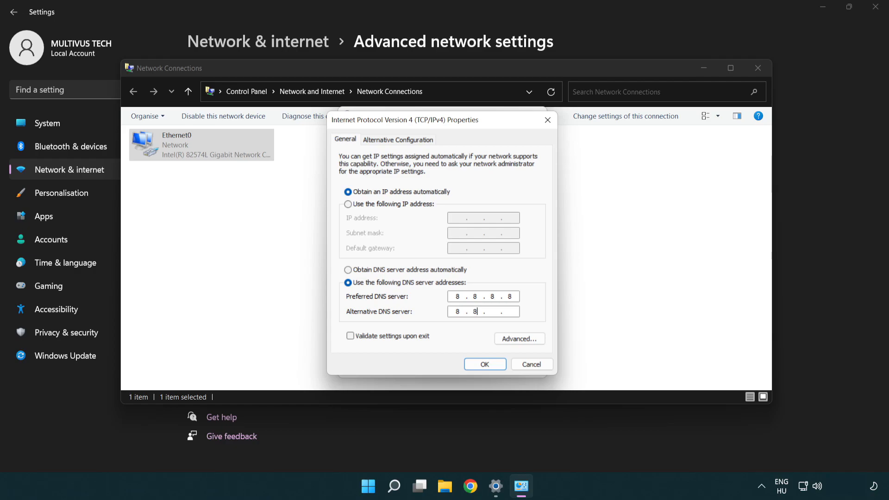
type("4.4")
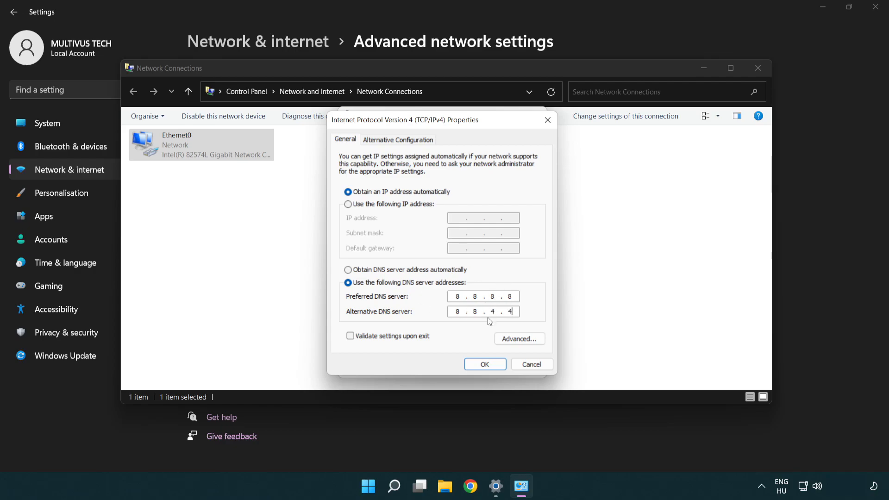
mouse_move(484, 364)
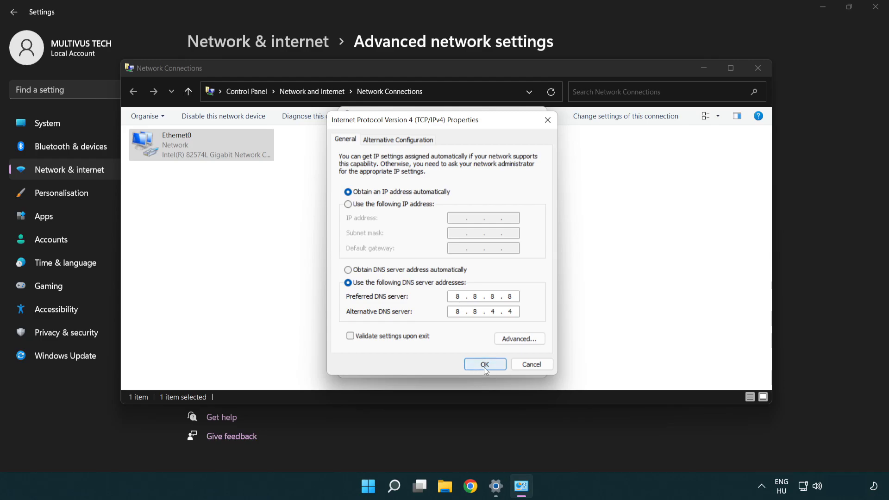
Step: Confirm the IPv4 DNS changes, then close Ethernet0 Properties, Network Connections and Settings
left_click(483, 364)
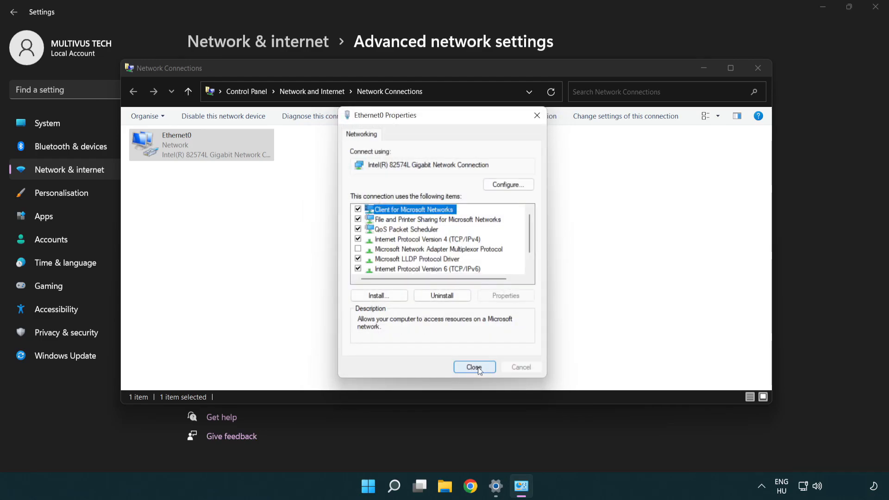
left_click(474, 367)
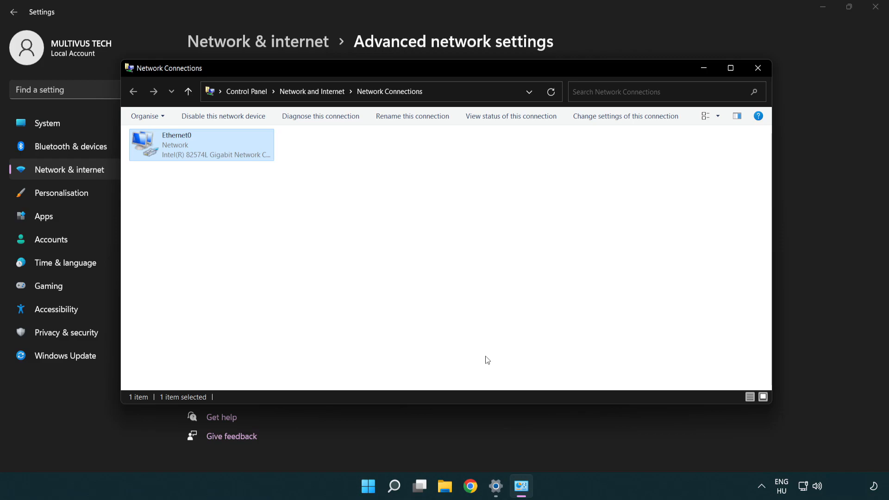
mouse_move(758, 68)
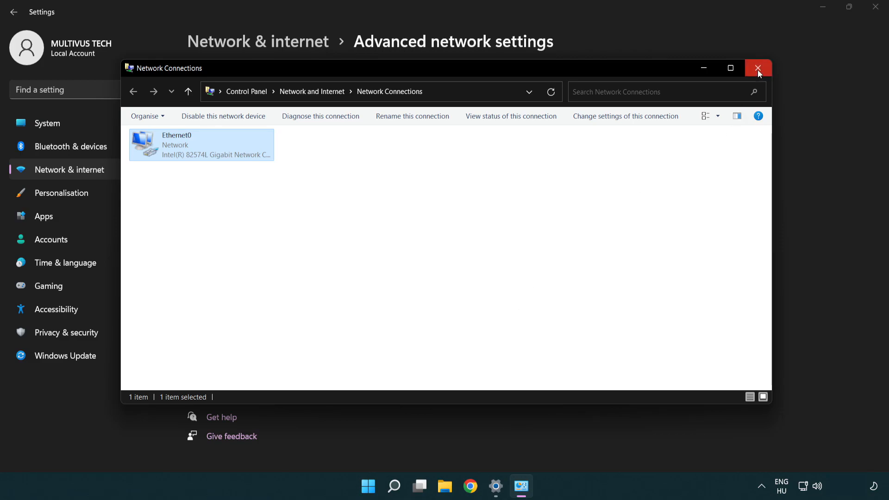
left_click(758, 68)
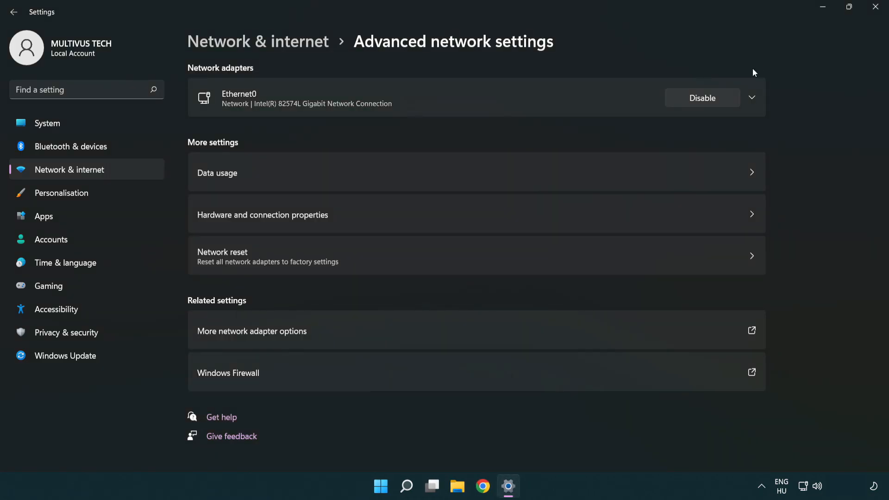
mouse_move(878, 10)
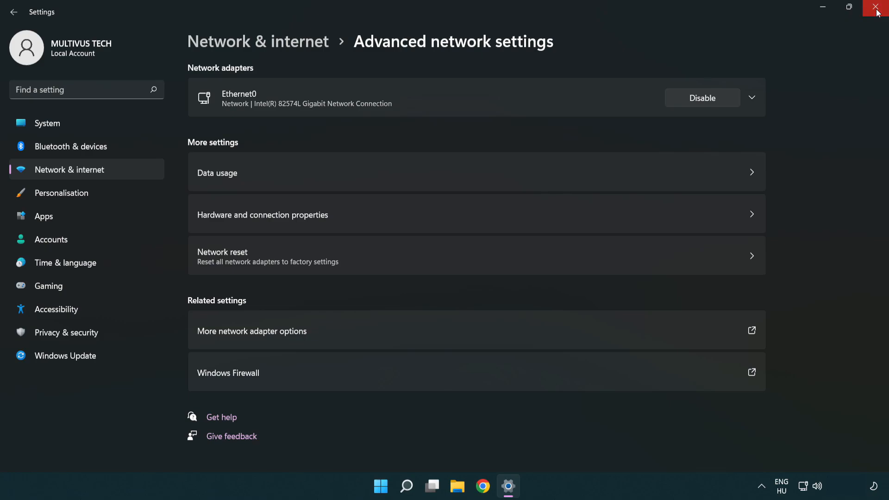
left_click(878, 11)
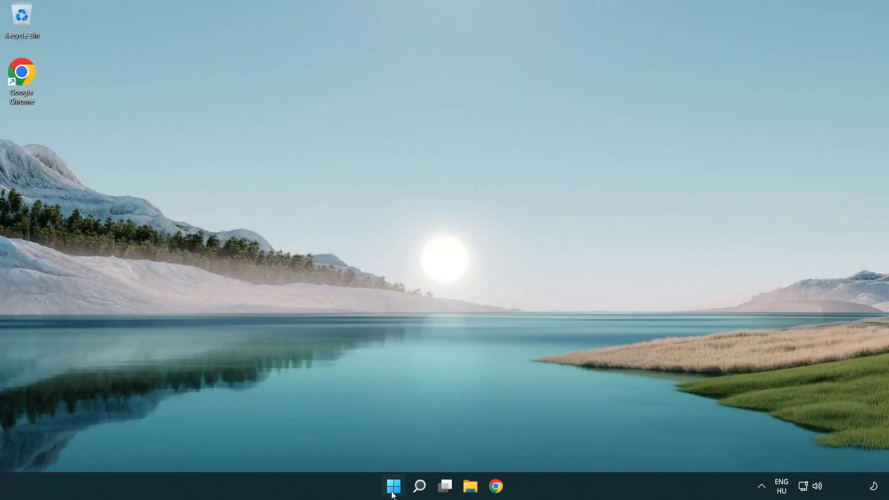
Step: Open the Start menu on the desktop
left_click(394, 486)
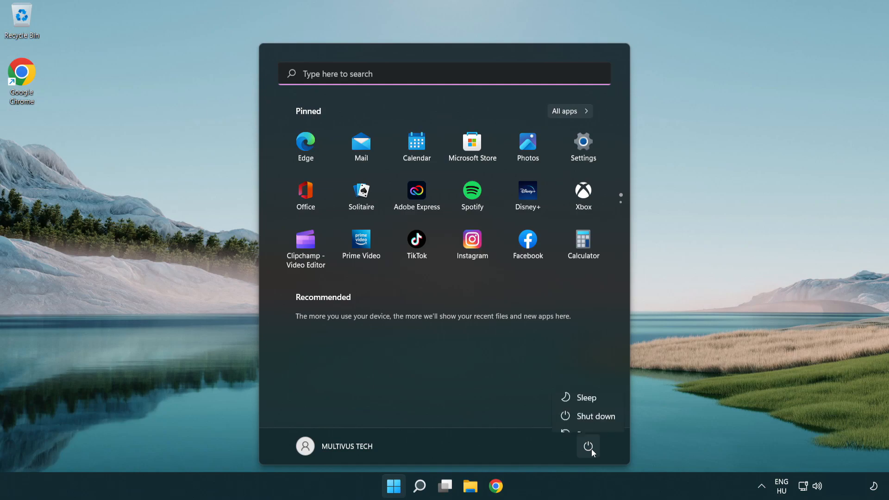
mouse_move(588, 422)
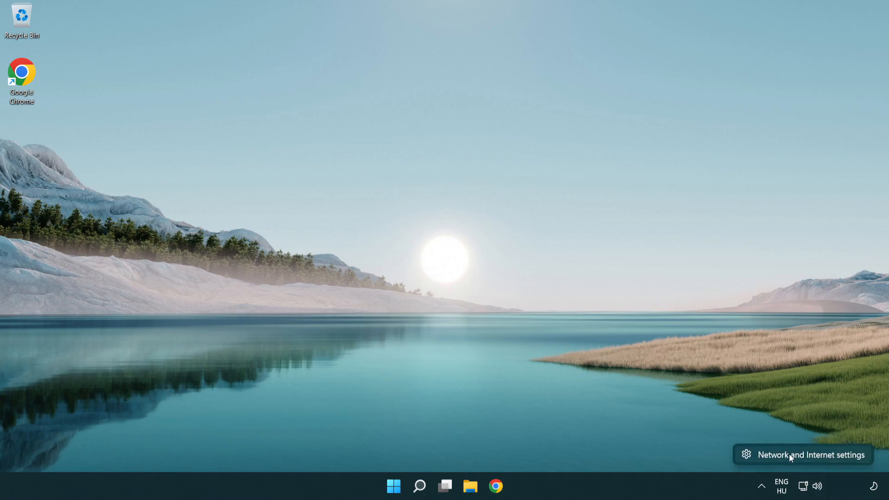
Step: From Network & internet settings, run Network reset with Reset now and confirm Yes
left_click(810, 454)
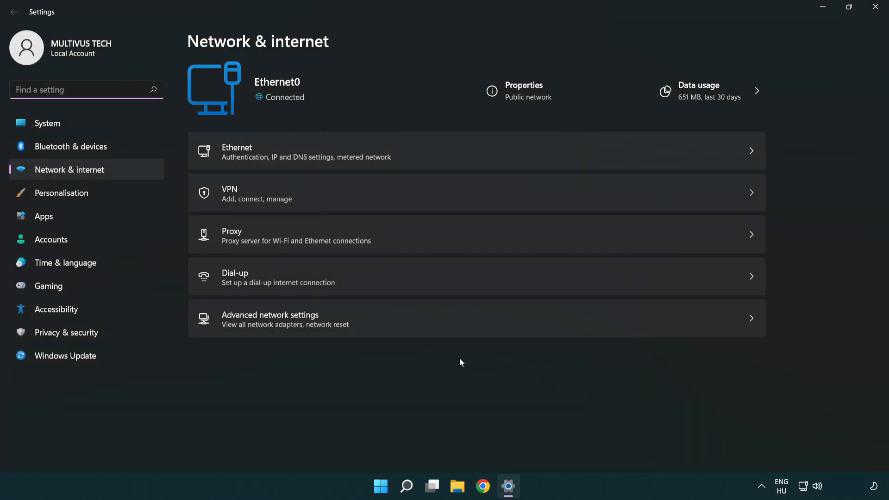
mouse_move(405, 324)
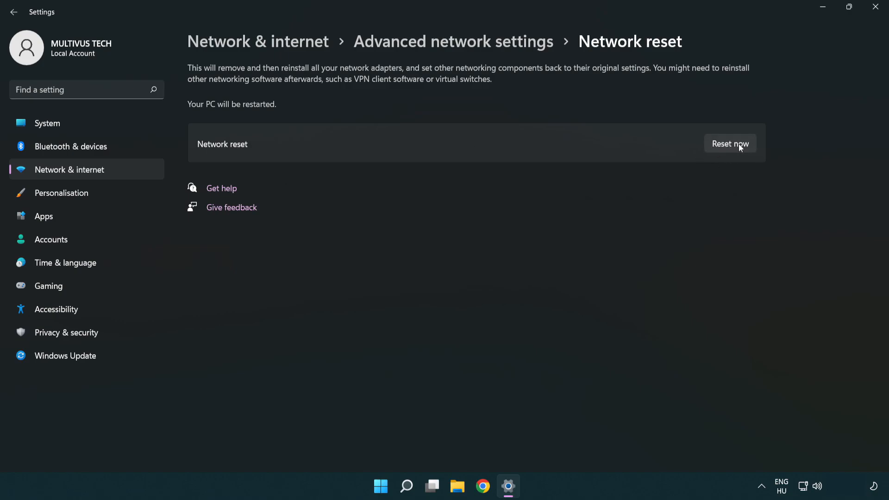
left_click(730, 143)
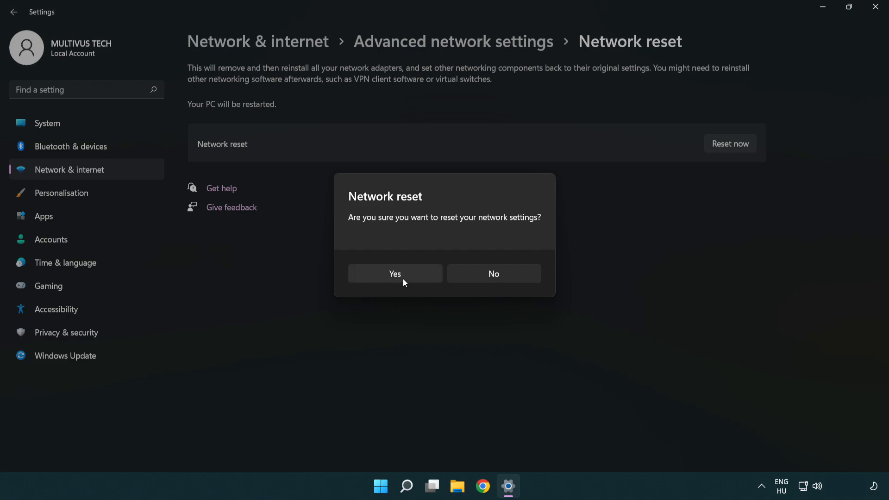
left_click(492, 274)
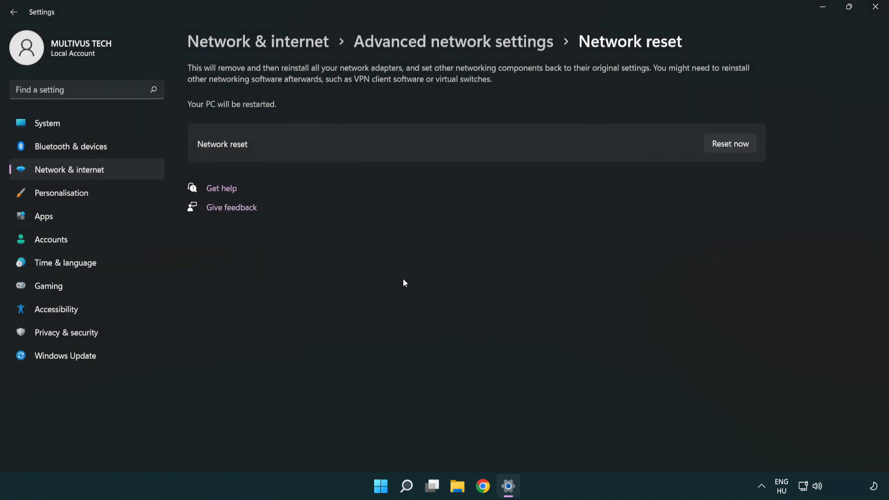
Step: Close the 5-minute sign-out warning and bring up the Start menu's Restart option
left_click(729, 143)
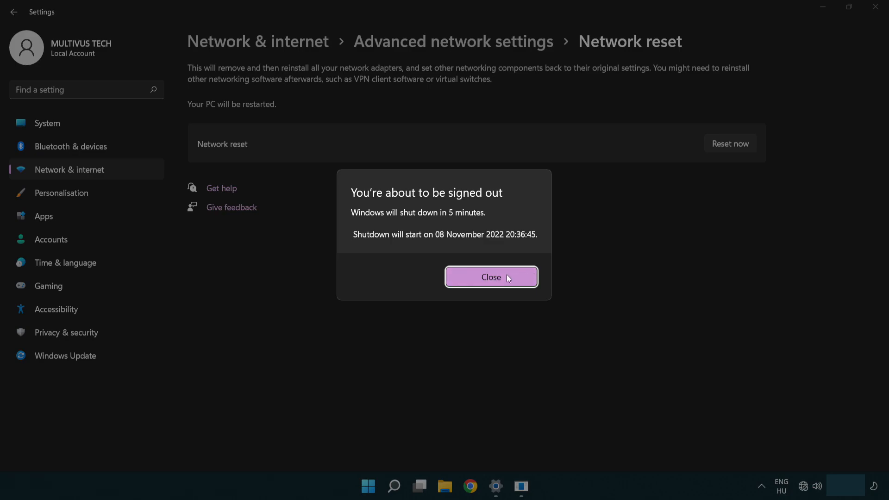
left_click(490, 278)
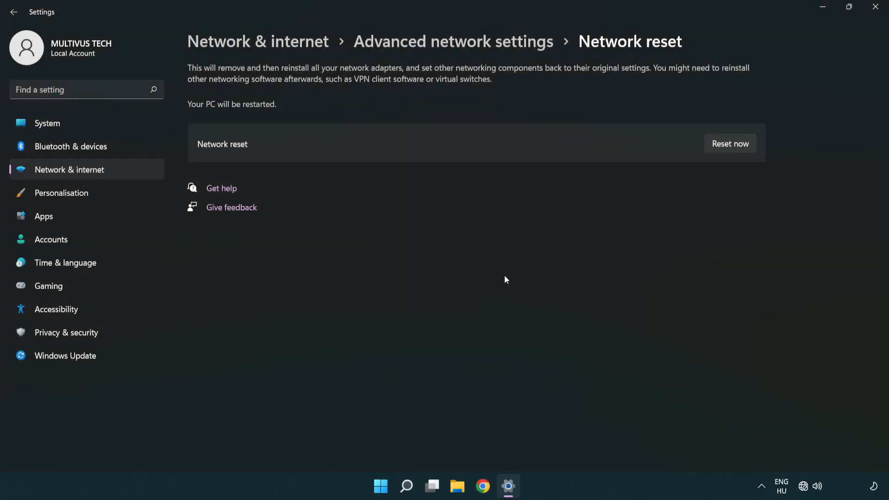
mouse_move(529, 264)
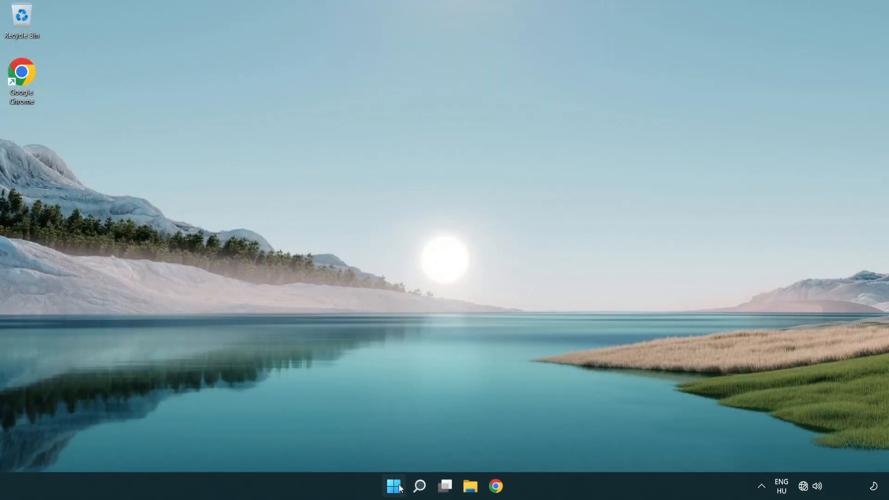
left_click(393, 486)
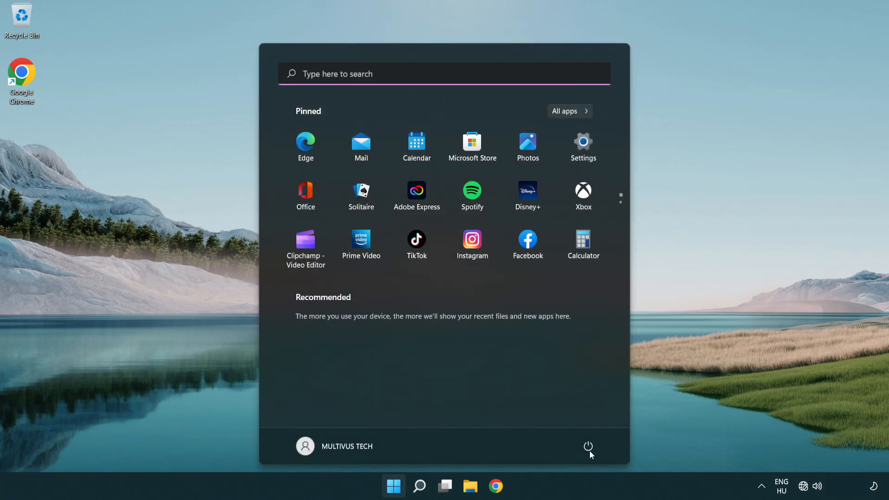
left_click(588, 447)
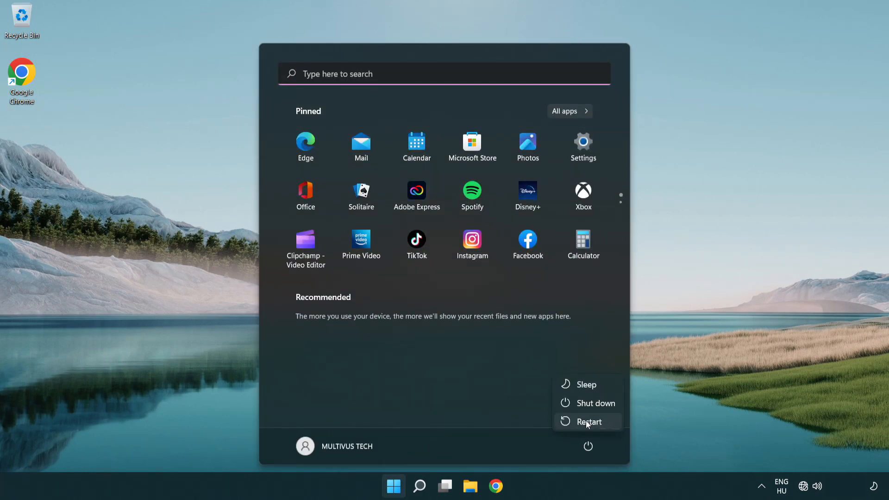